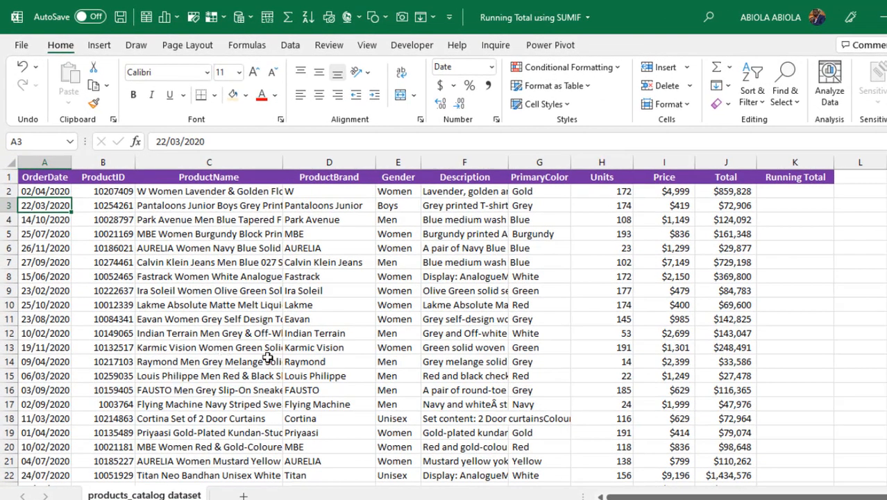
- Sort the order rows by OrderDate oldest to newest from the column A context menu
{"action": "left_click", "coordinate": [45, 191]}
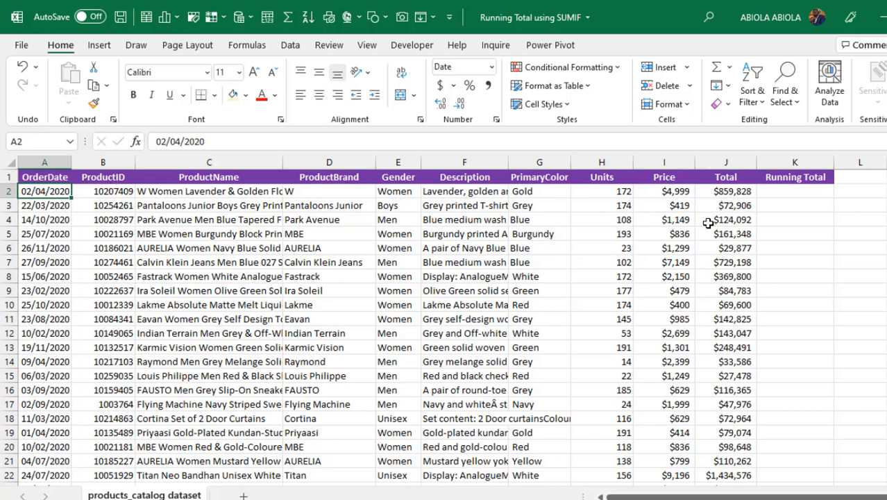
{"action": "mouse_move", "coordinate": [738, 192]}
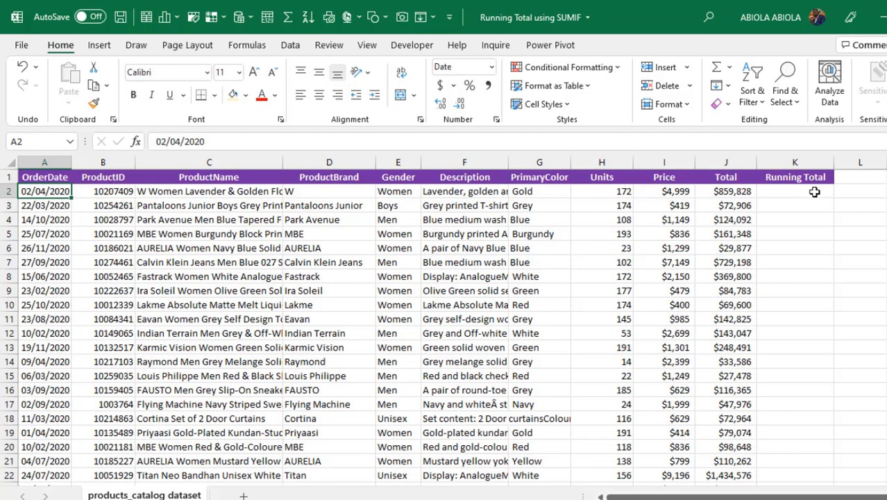
{"action": "left_click", "coordinate": [794, 192]}
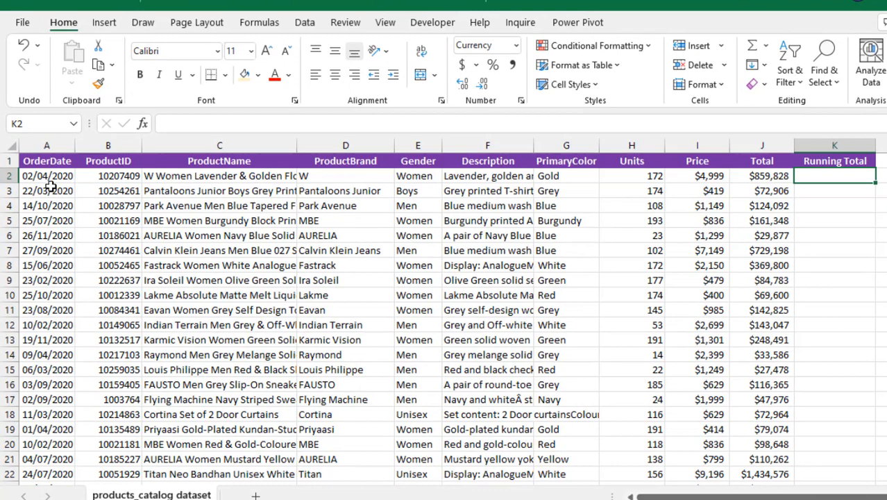
{"action": "left_click", "coordinate": [47, 190]}
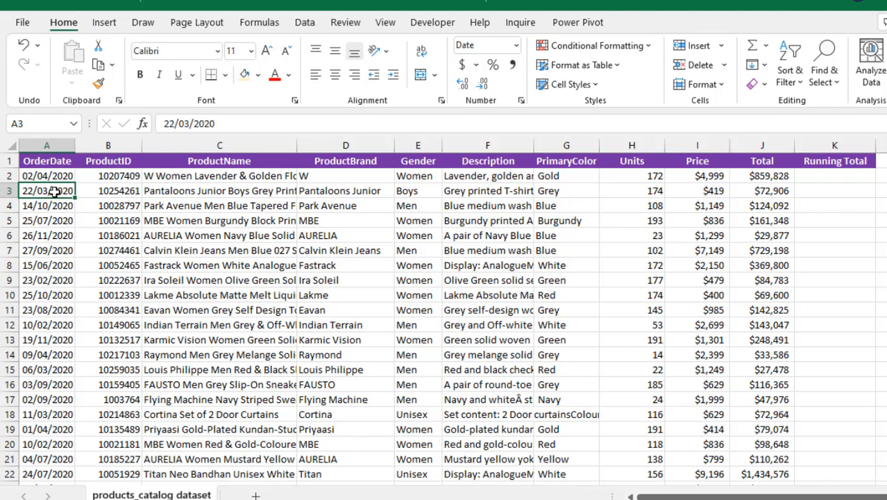
{"action": "right_click", "coordinate": [47, 190]}
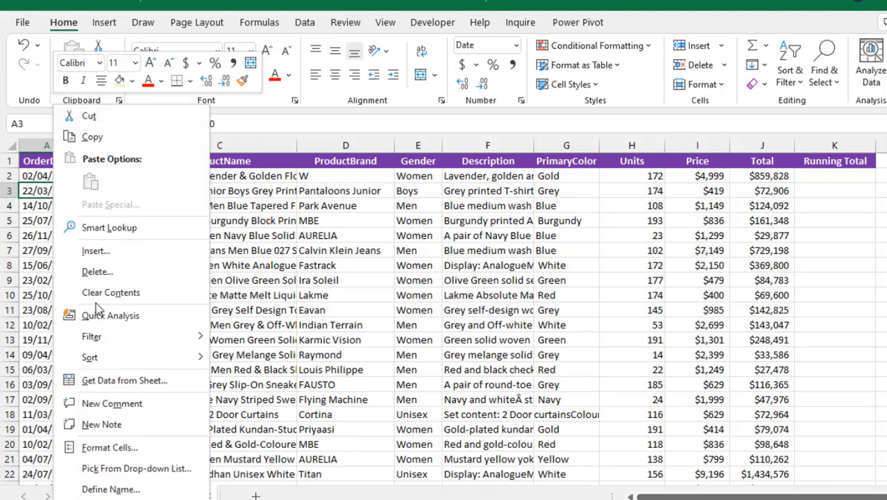
{"action": "mouse_move", "coordinate": [89, 357]}
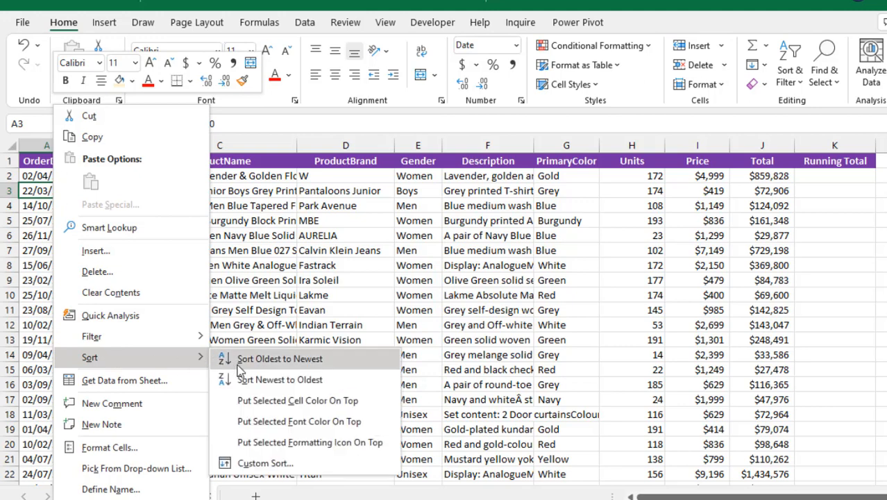
{"action": "mouse_move", "coordinate": [253, 370]}
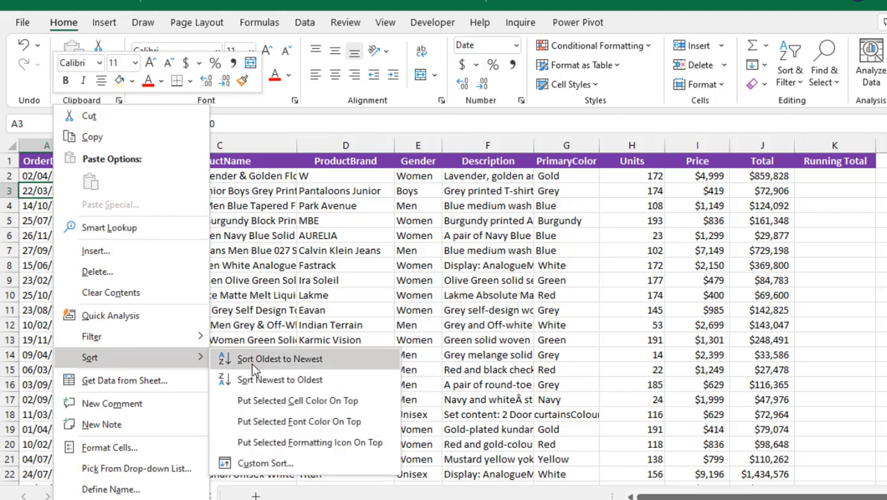
{"action": "mouse_move", "coordinate": [280, 379]}
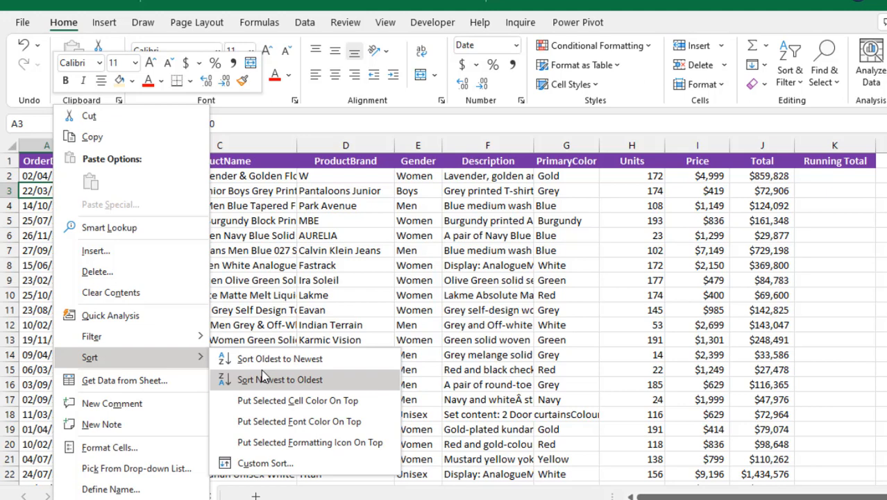
{"action": "mouse_move", "coordinate": [280, 359]}
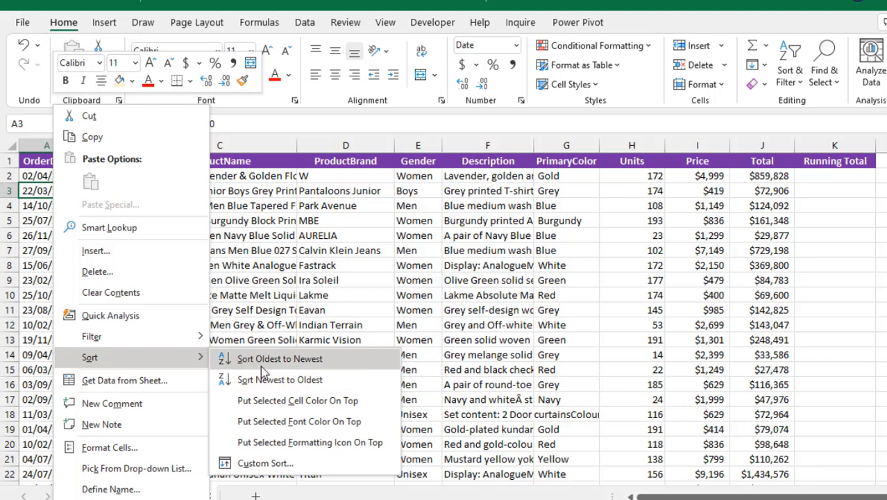
{"action": "mouse_move", "coordinate": [276, 368]}
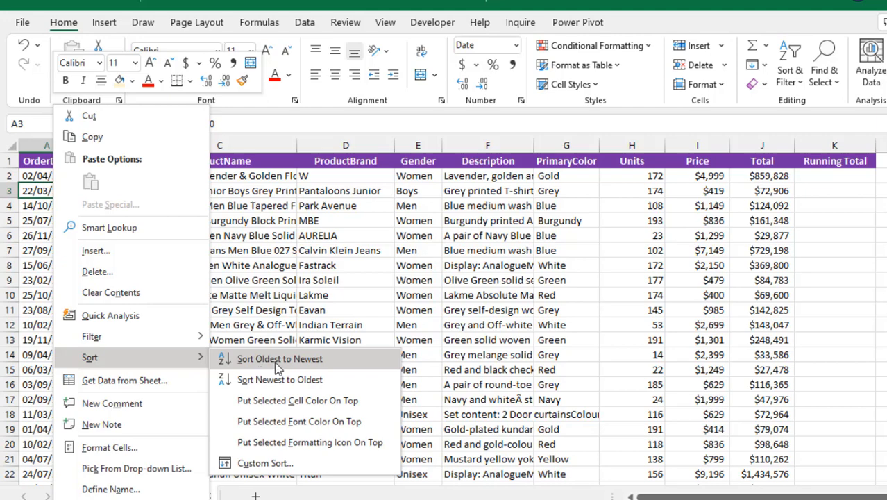
{"action": "left_click", "coordinate": [280, 358]}
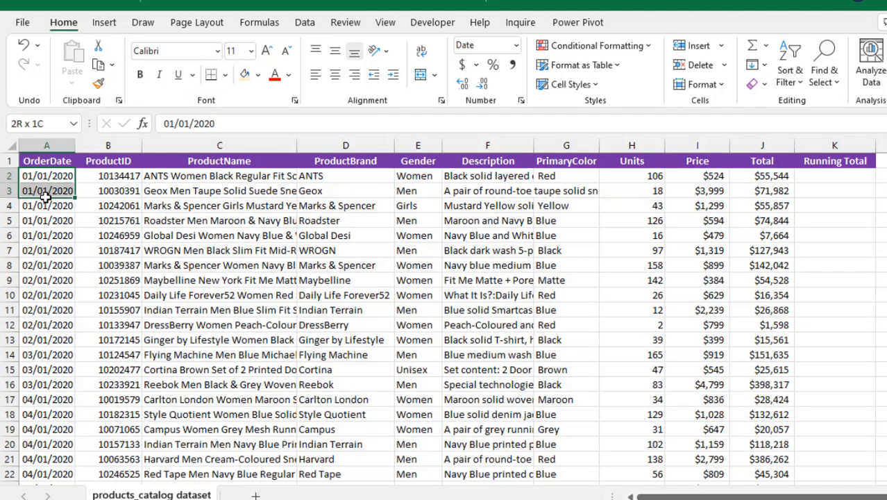
{"action": "left_click", "coordinate": [47, 325]}
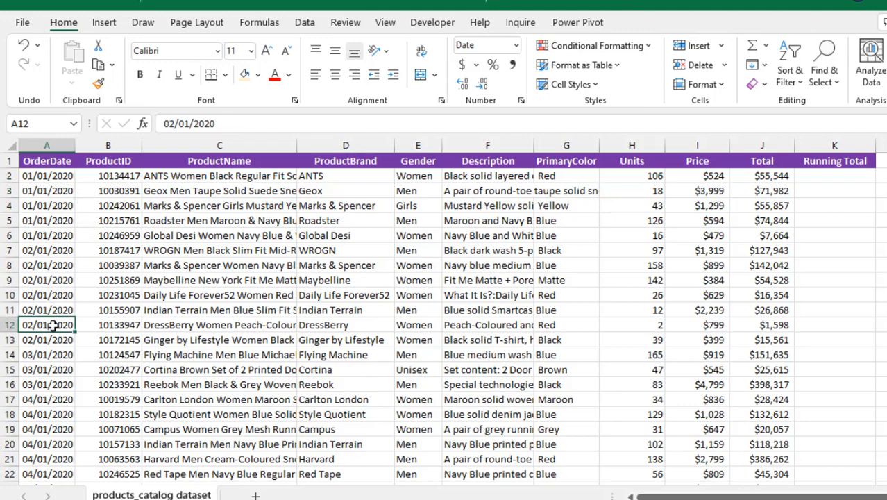
{"action": "left_click", "coordinate": [48, 400]}
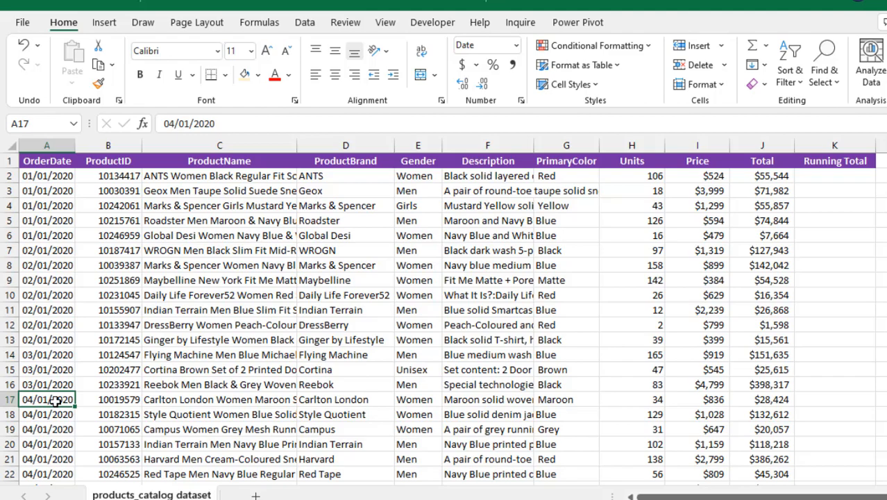
{"action": "key", "text": "ctrl+Down"}
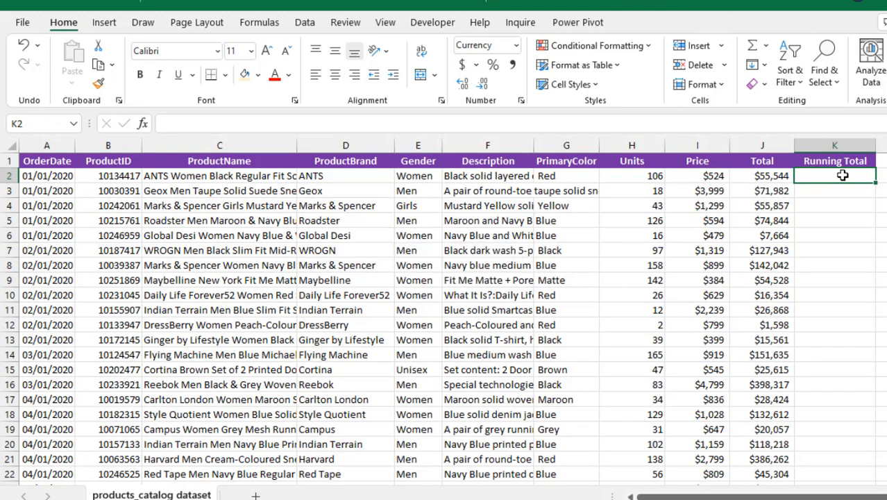
- Begin =SUMIF( in K2 with the anchored date range $A$2:A2, previewing and undoing with F9
{"action": "type", "text": "=su,i"}
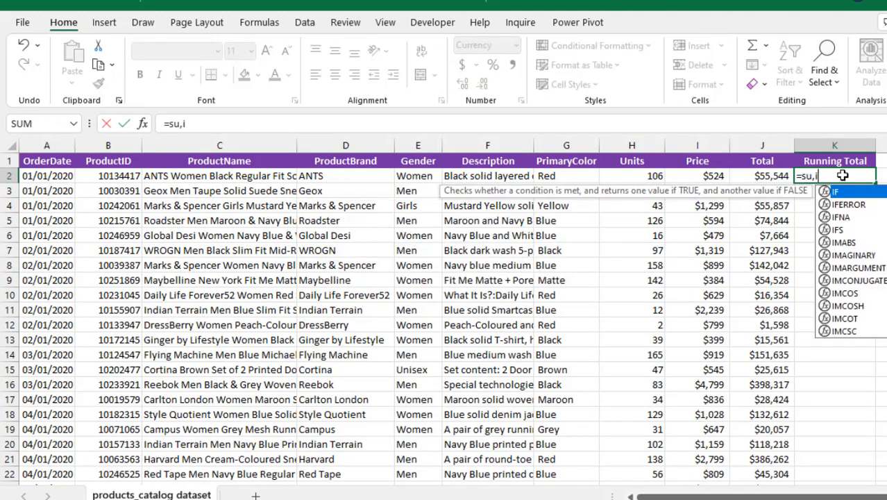
{"action": "type", "text": "sum"}
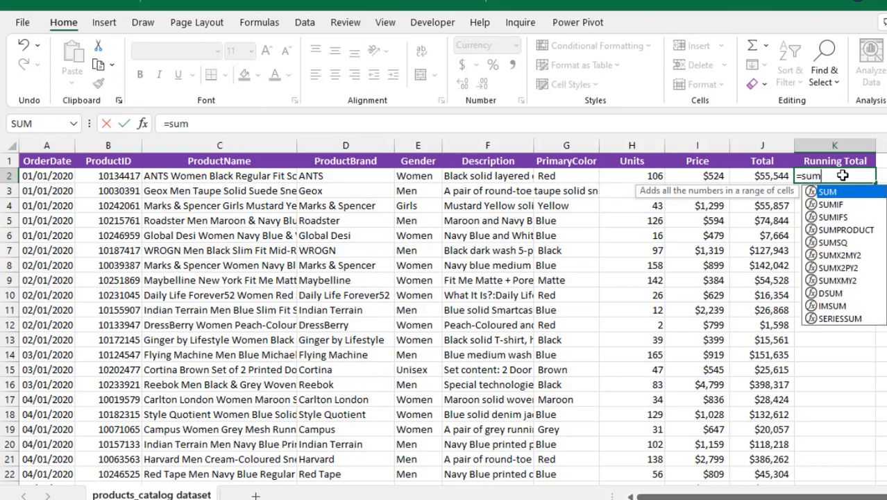
{"action": "type", "text": "if"}
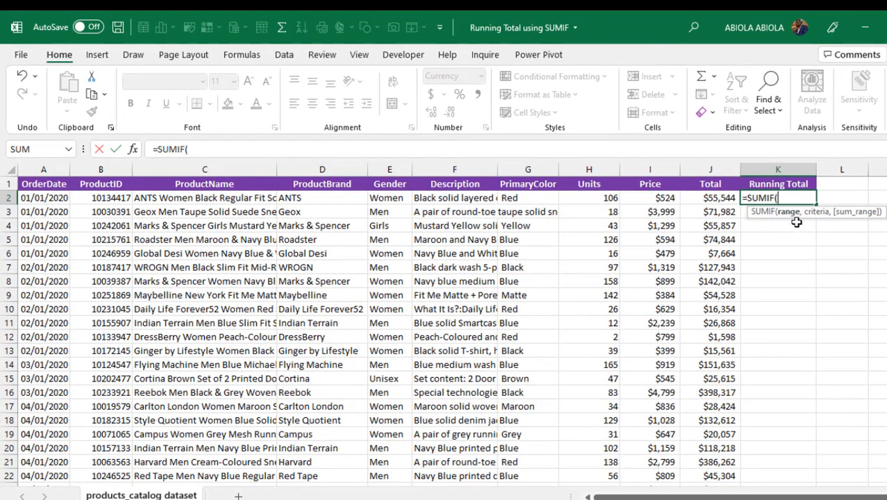
{"action": "left_click", "coordinate": [43, 197]}
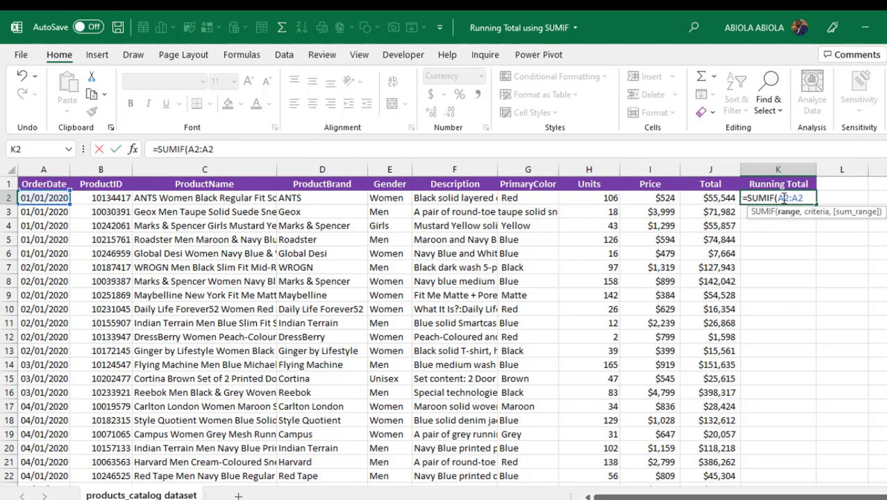
{"action": "mouse_move", "coordinate": [788, 197]}
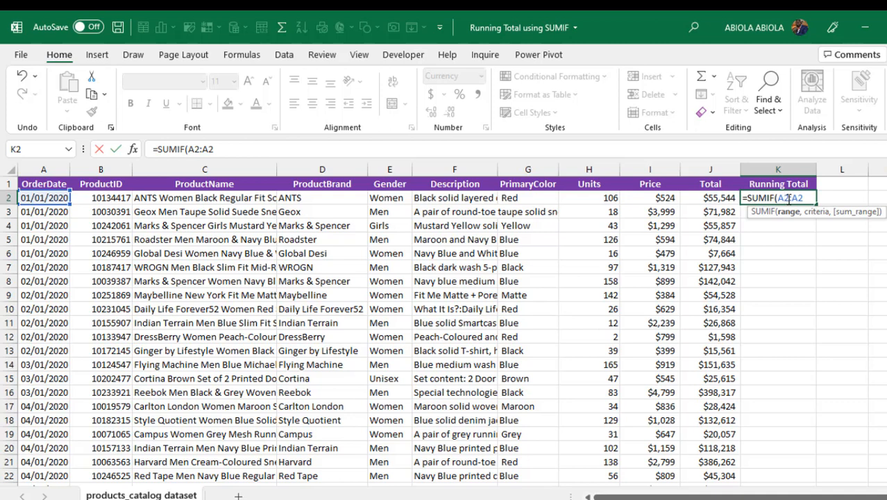
{"action": "key", "text": "f4"}
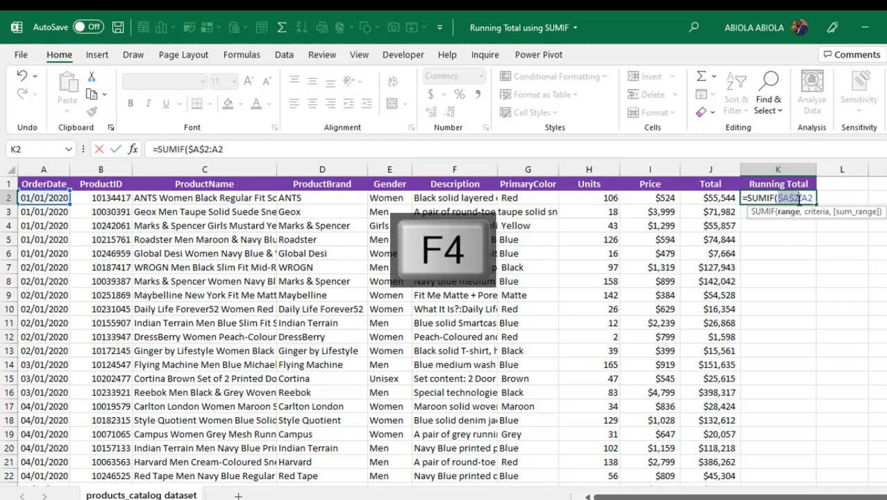
{"action": "key", "text": "f4"}
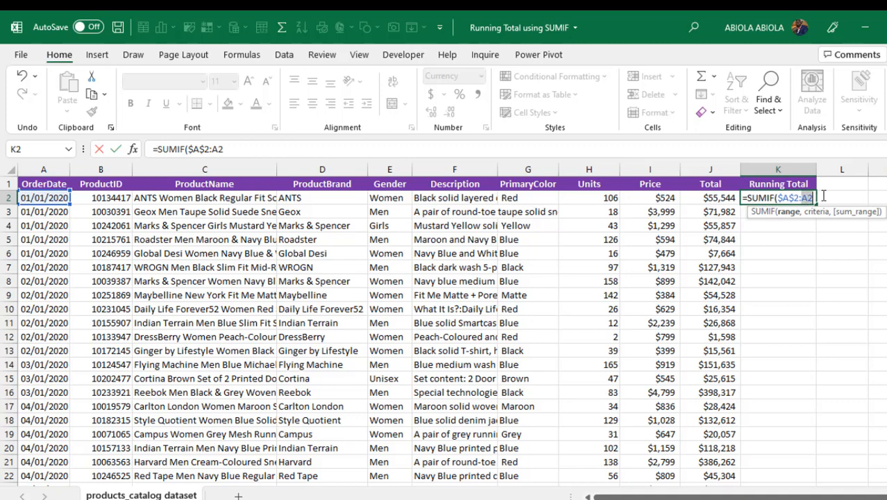
{"action": "key", "text": "f9"}
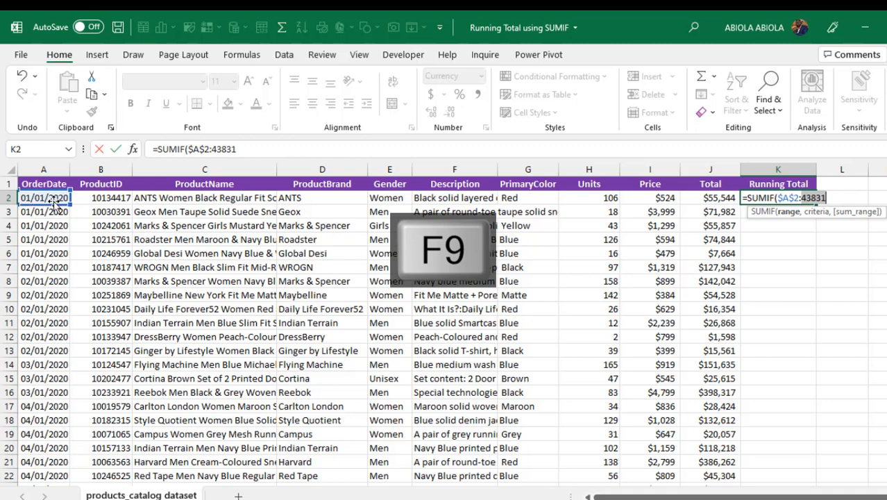
{"action": "key", "text": "ctrl+z"}
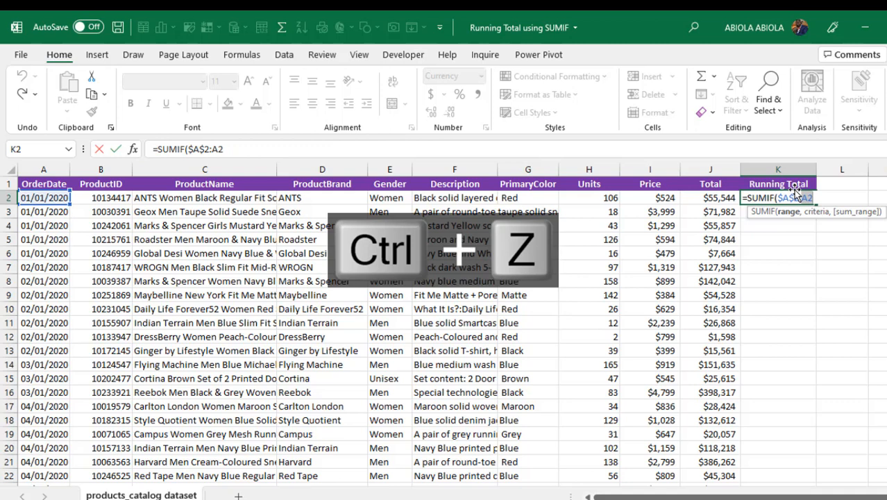
- Complete K2 as =SUMIF($A$2:A2,A2,$J$2:$J$1992) returning $55,544.00
{"action": "type", "text": ","}
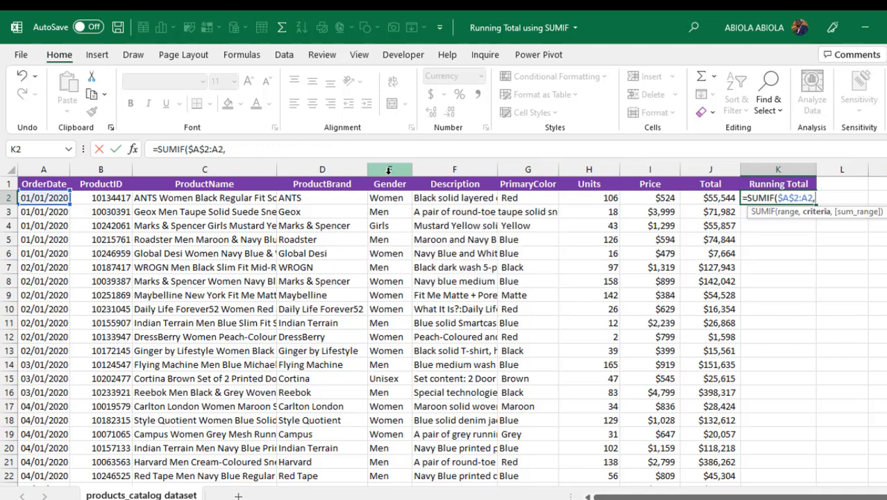
{"action": "left_click", "coordinate": [43, 197]}
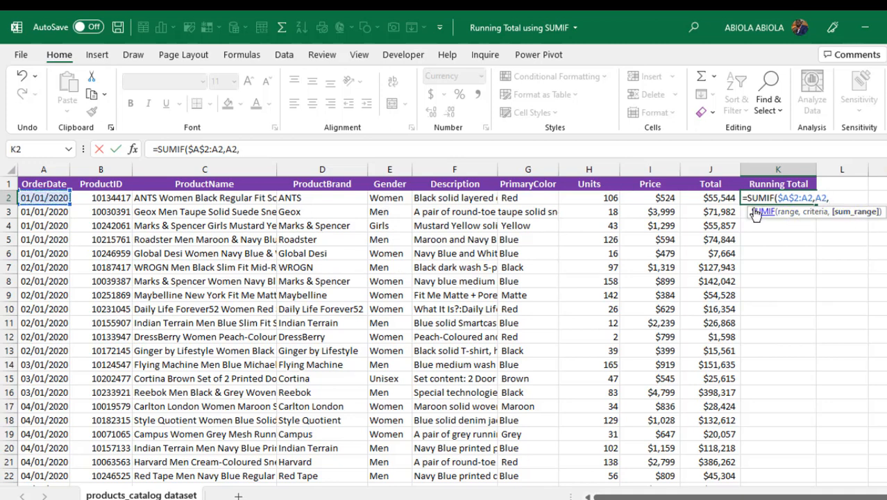
{"action": "left_click", "coordinate": [711, 197]}
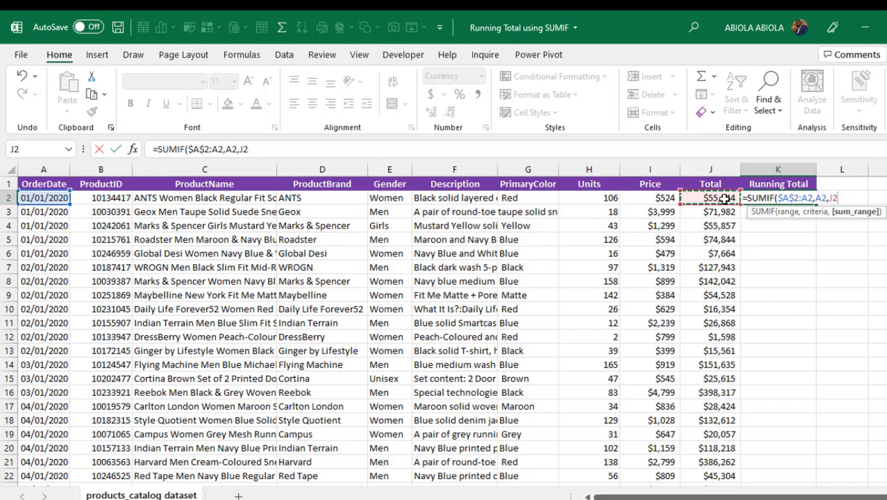
{"action": "key", "text": "ctrl+shift+down"}
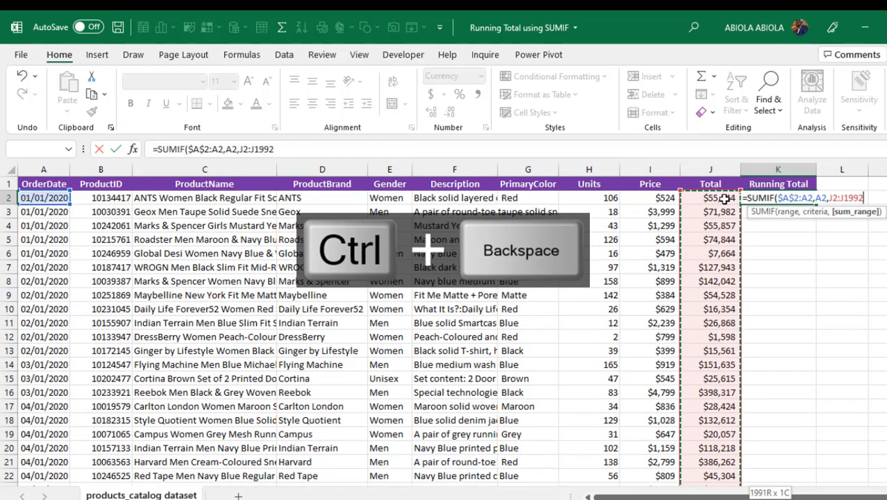
{"action": "key", "text": "f4"}
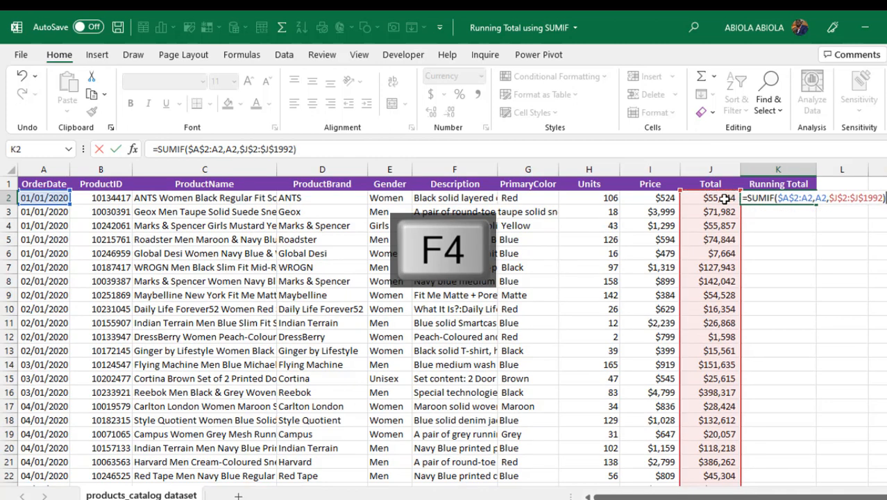
{"action": "key", "text": "f4"}
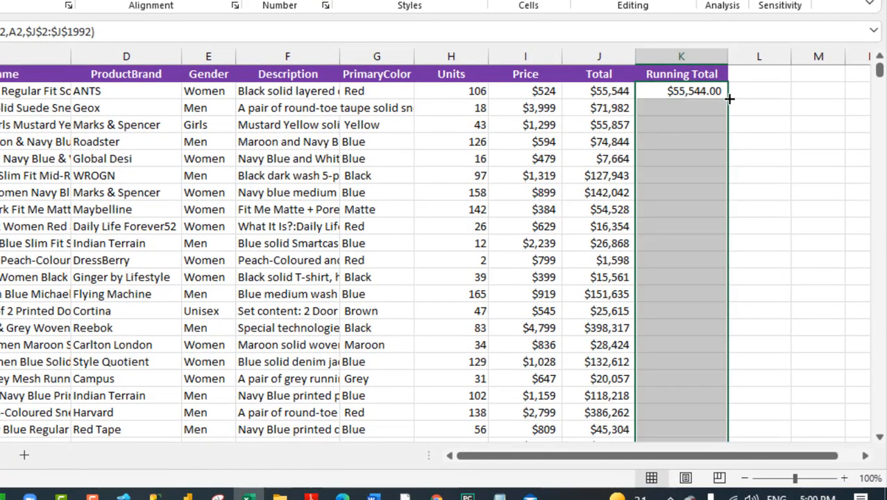
- Fill the K2 running total formula down the whole column via the fill handle
{"action": "double_click", "coordinate": [728, 92]}
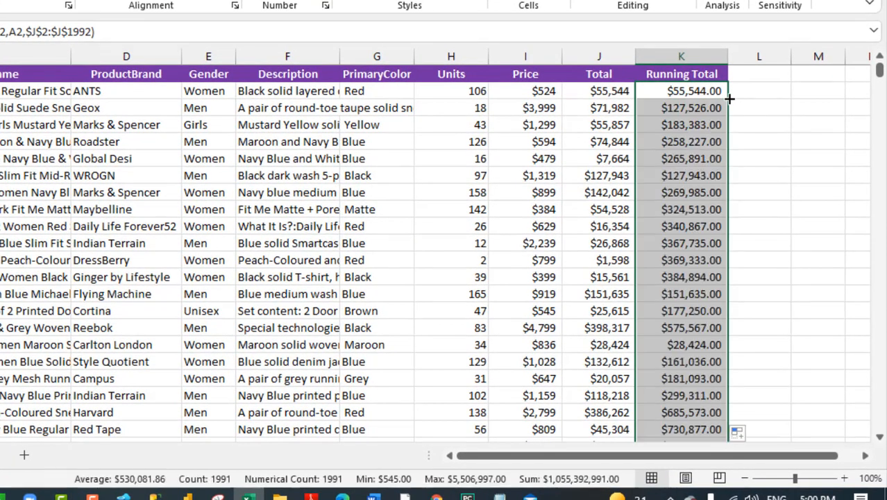
{"action": "mouse_move", "coordinate": [600, 92]}
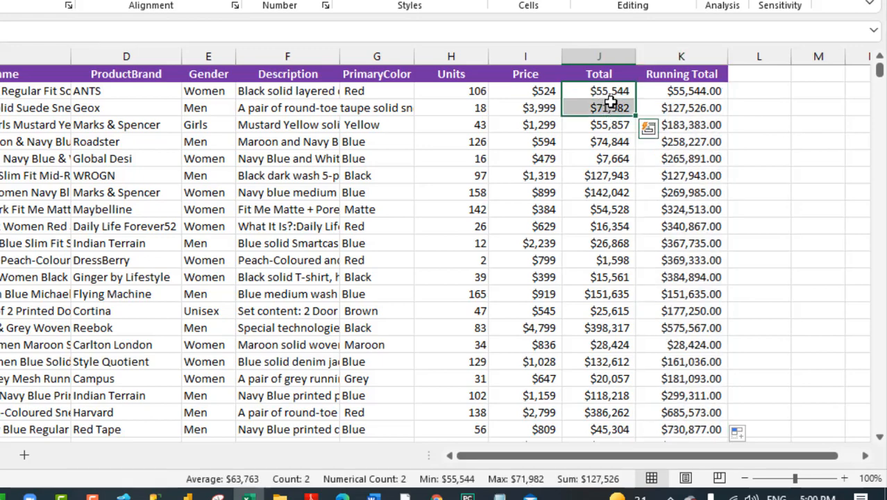
{"action": "mouse_move", "coordinate": [613, 122]}
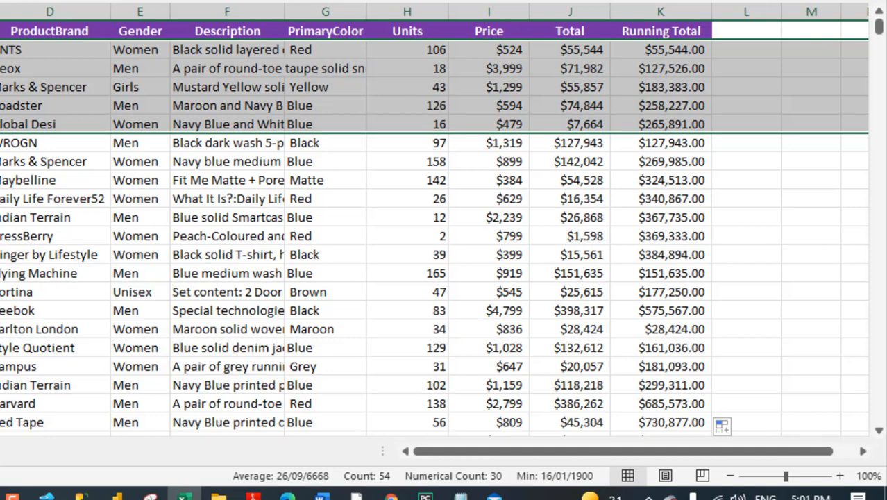
- Shade the 01/01/2020 rows 2–6 light orange and check their Totals sum to $265,891
{"action": "left_click", "coordinate": [570, 50]}
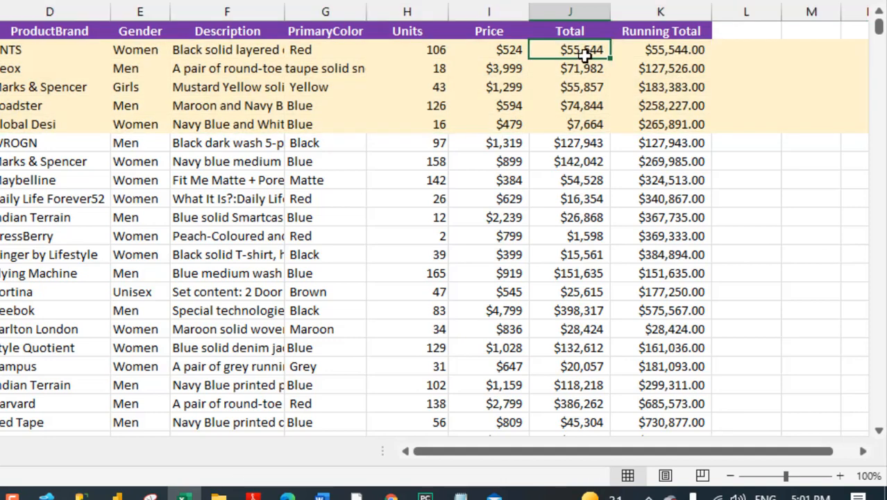
{"action": "left_click_drag", "start_coordinate": [570, 50], "coordinate": [569, 123]}
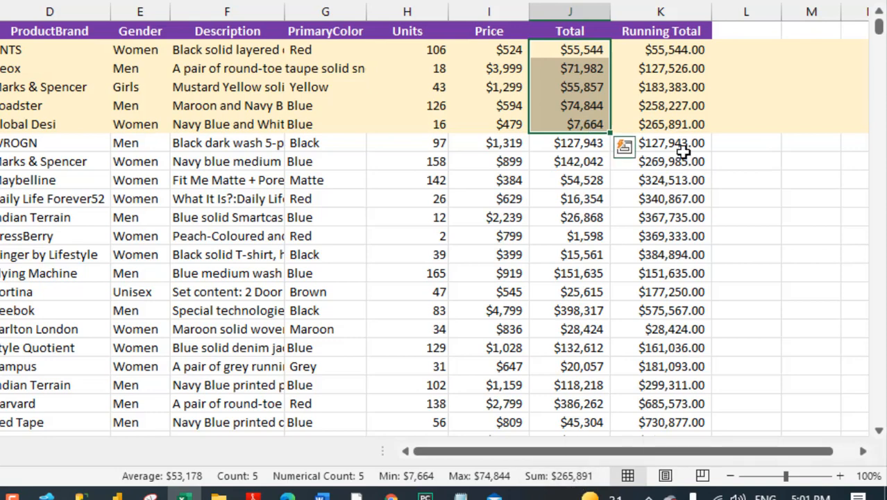
{"action": "left_click", "coordinate": [661, 125]}
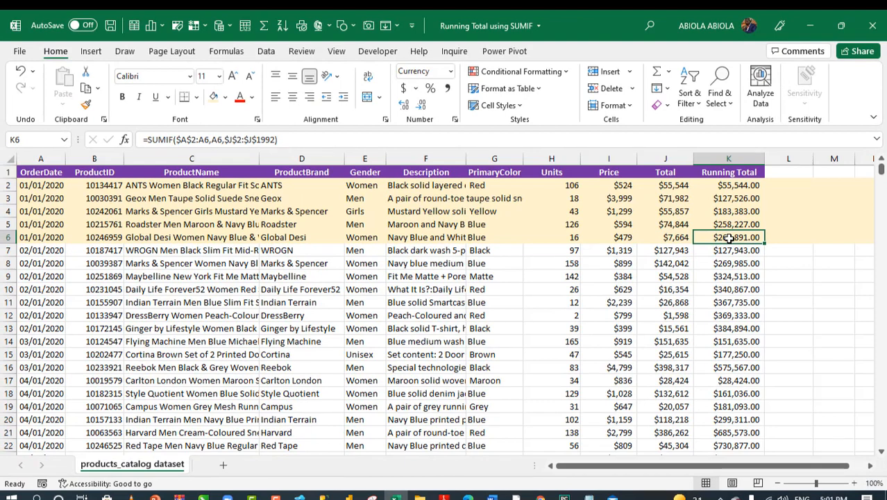
- Inspect the formulas around the date change and confirm K7 restarts at $127,943
{"action": "left_click", "coordinate": [727, 262]}
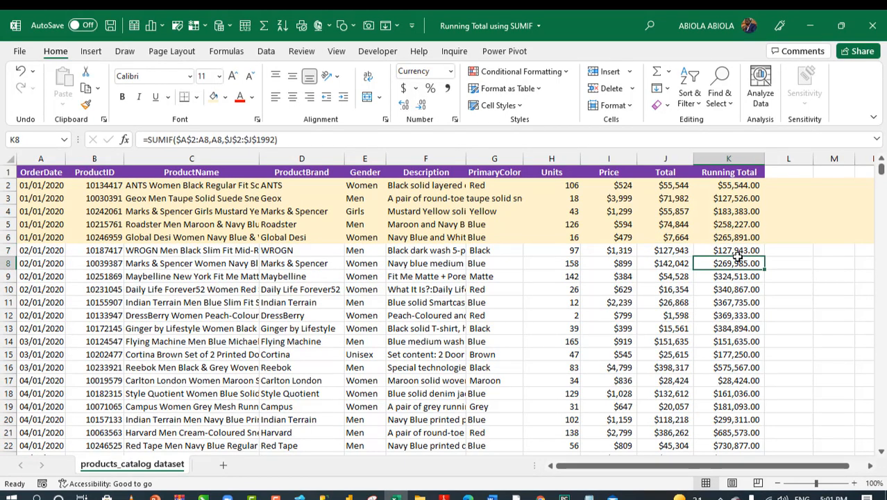
{"action": "left_click", "coordinate": [728, 250]}
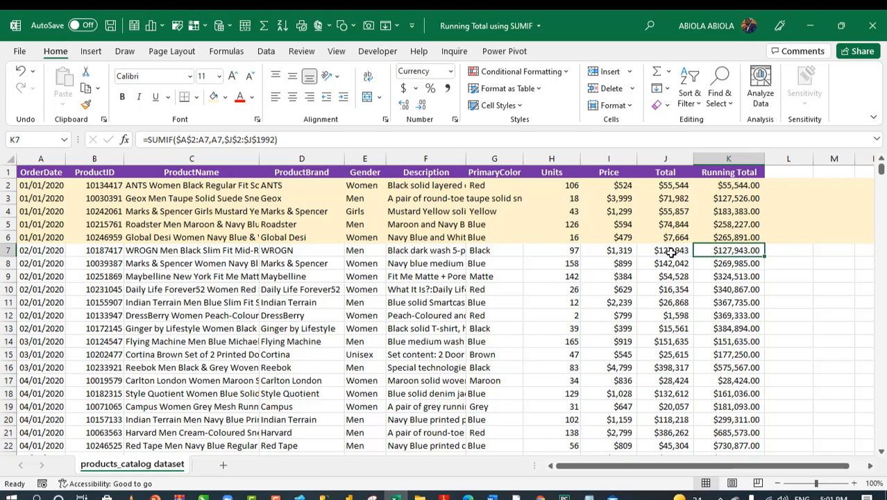
{"action": "mouse_move", "coordinate": [671, 253]}
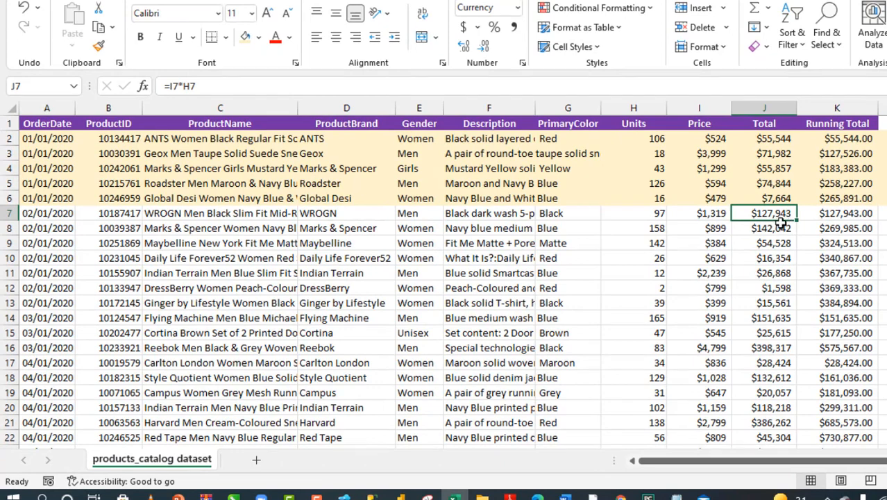
{"action": "left_click", "coordinate": [836, 214]}
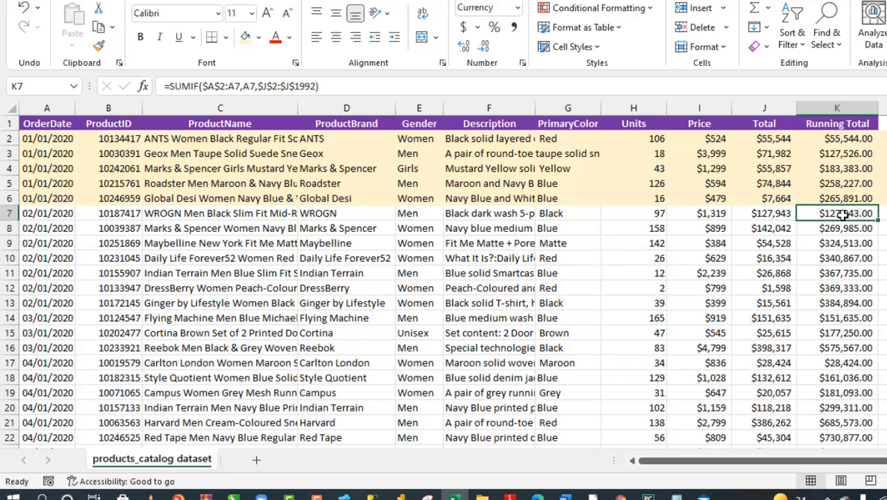
{"action": "left_click", "coordinate": [10, 214]}
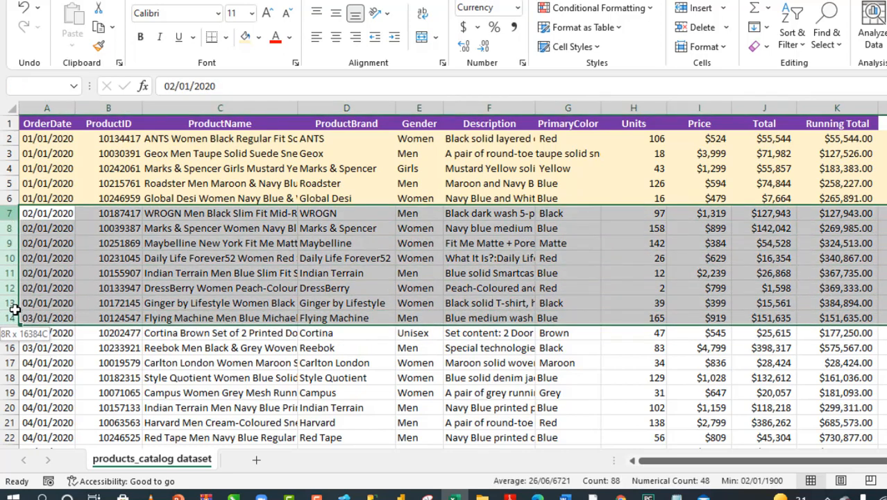
- Check that the 02/01/2020 Totals in J7:J13 sum to $384,894, matching K13
{"action": "left_click", "coordinate": [259, 36]}
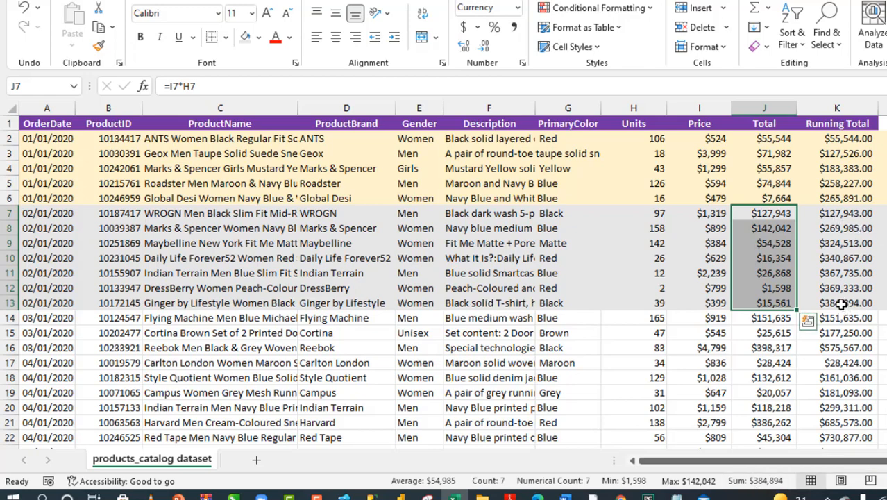
{"action": "mouse_move", "coordinate": [841, 305]}
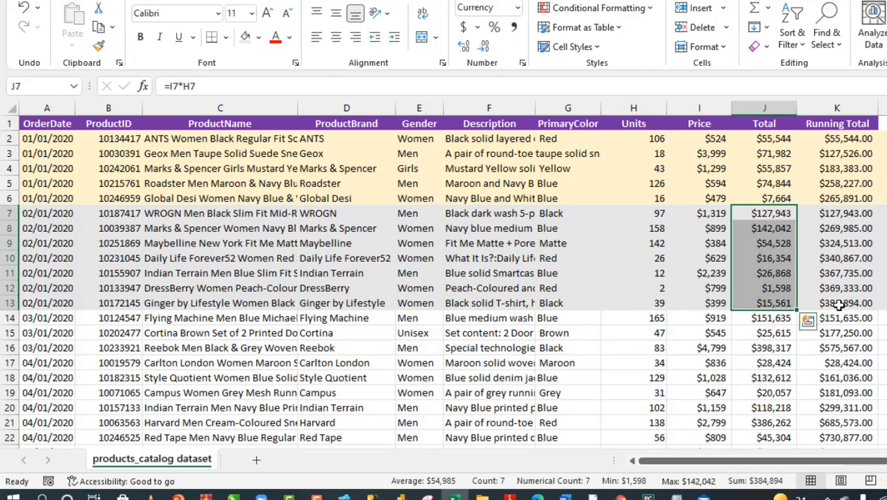